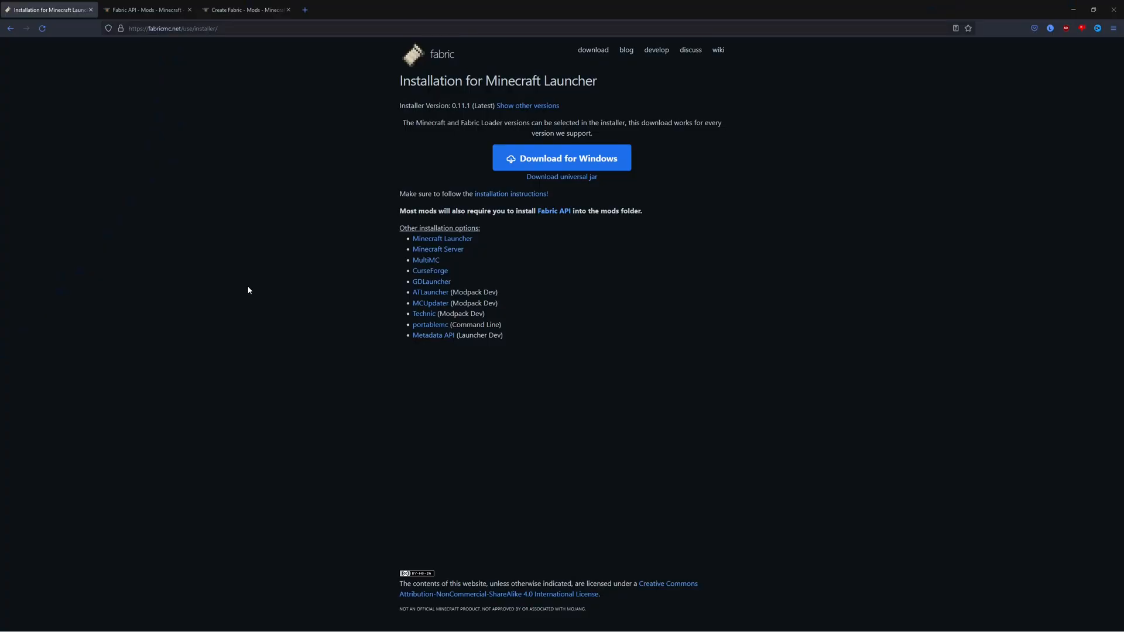
mouse_move(426, 260)
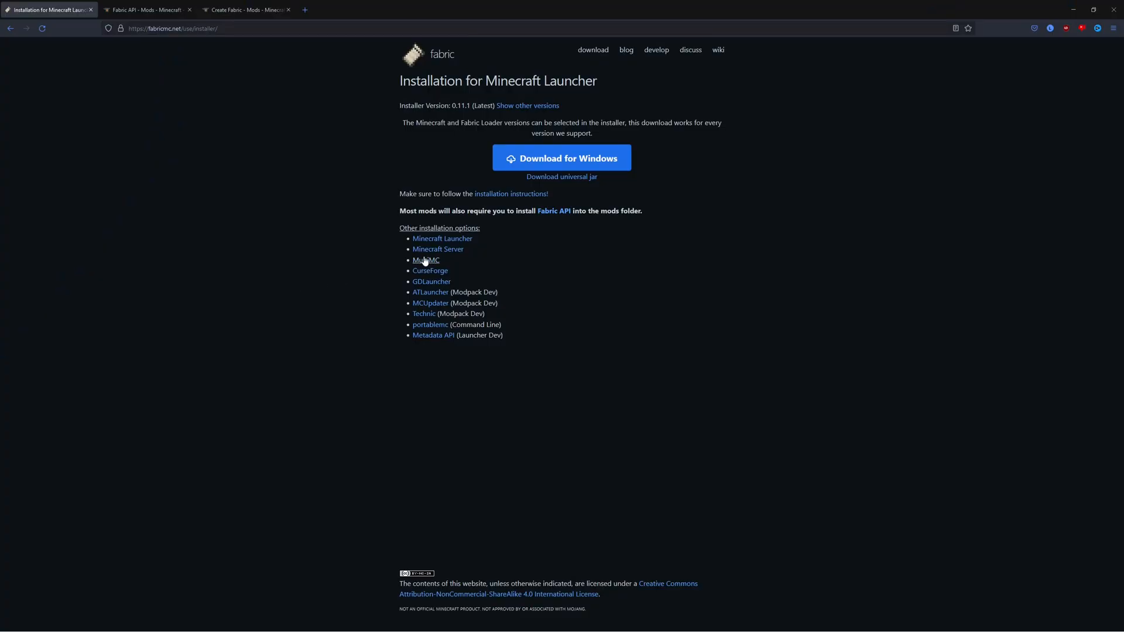
Step: Download the Fabric installer for Windows (fabric-installer-0.11.1.exe)
click(561, 158)
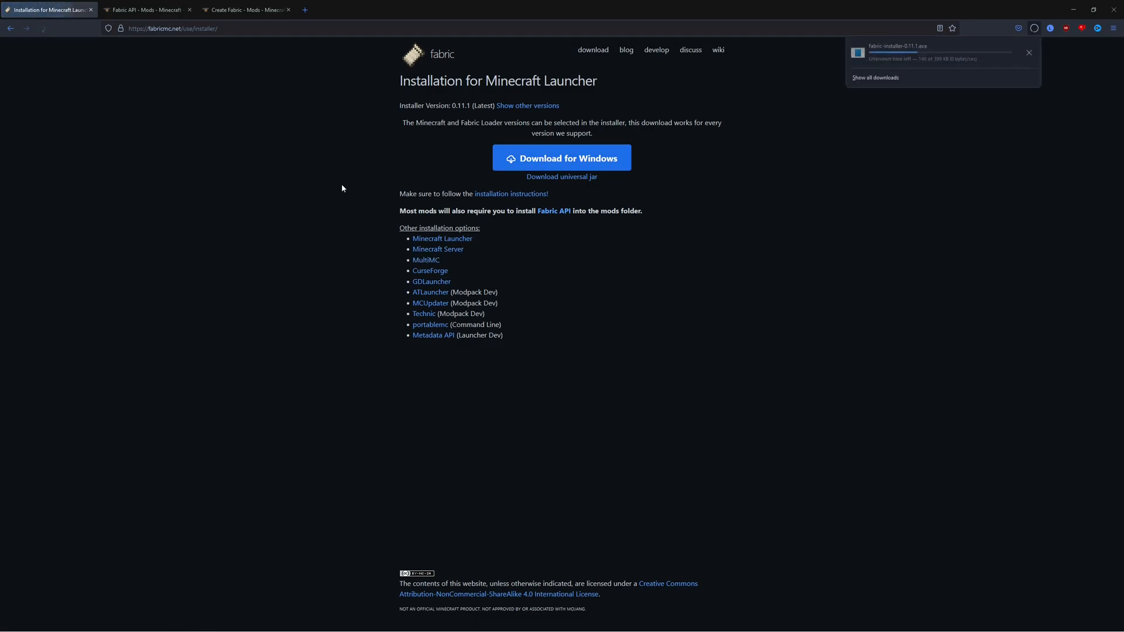
Step: Download the Create Fabric mod for 1.18.2 from CurseForge, then move to the Fabric API page
click(243, 10)
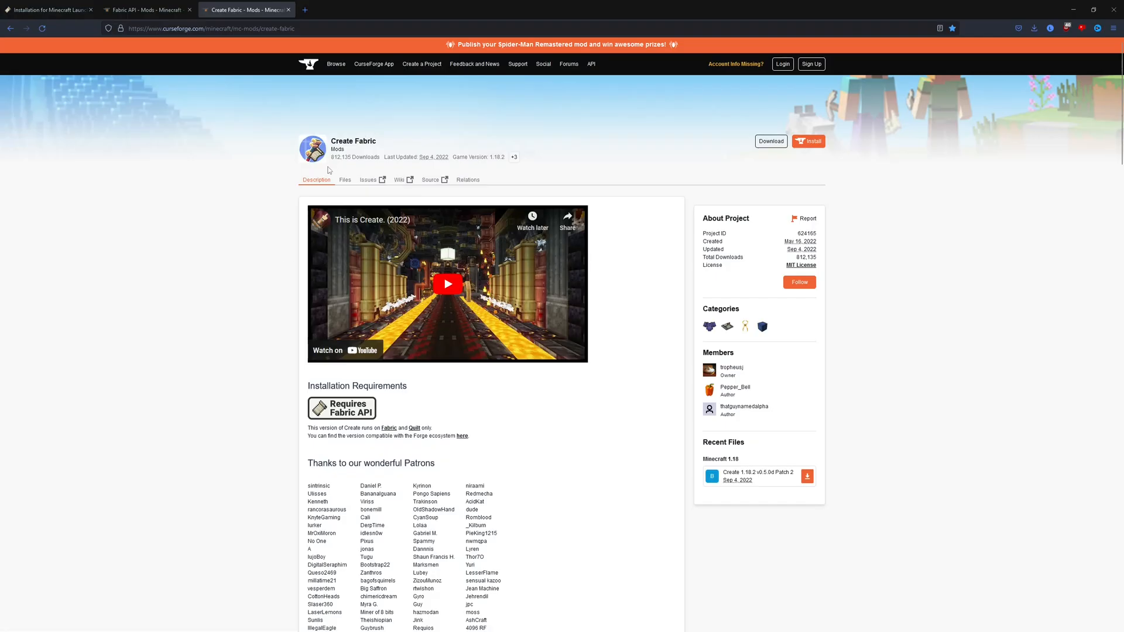
double_click(367, 141)
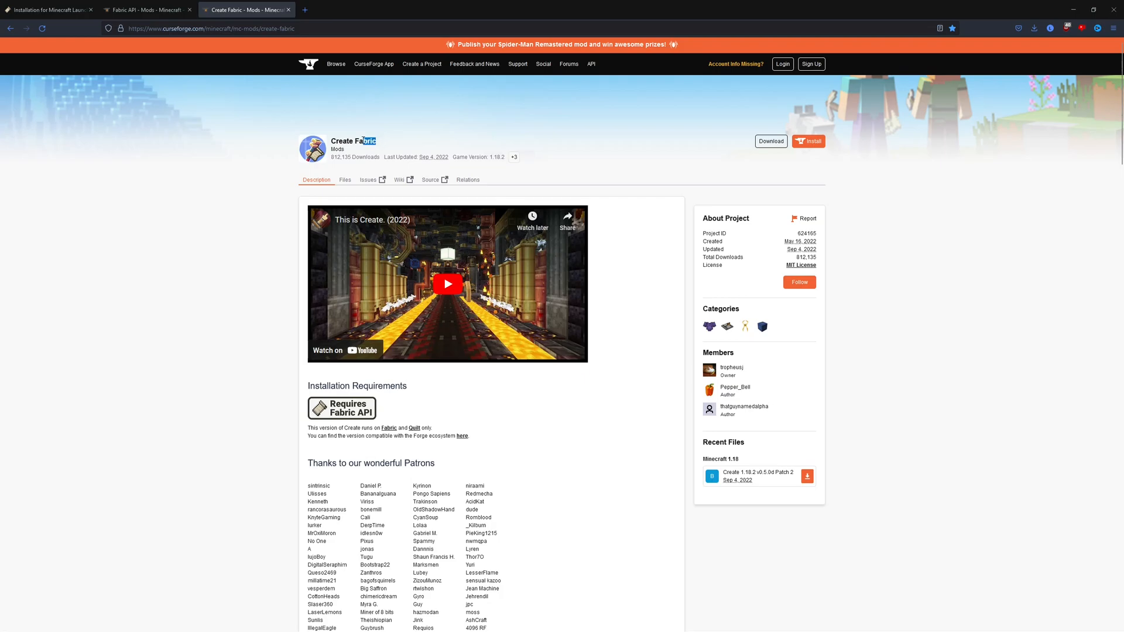
click(344, 180)
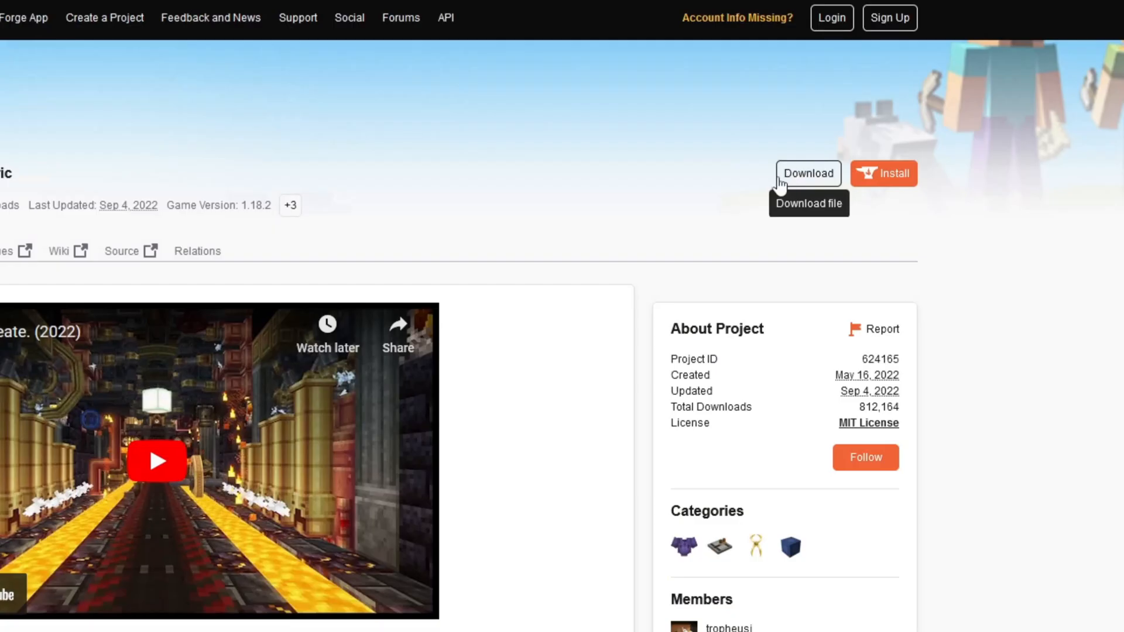
click(808, 173)
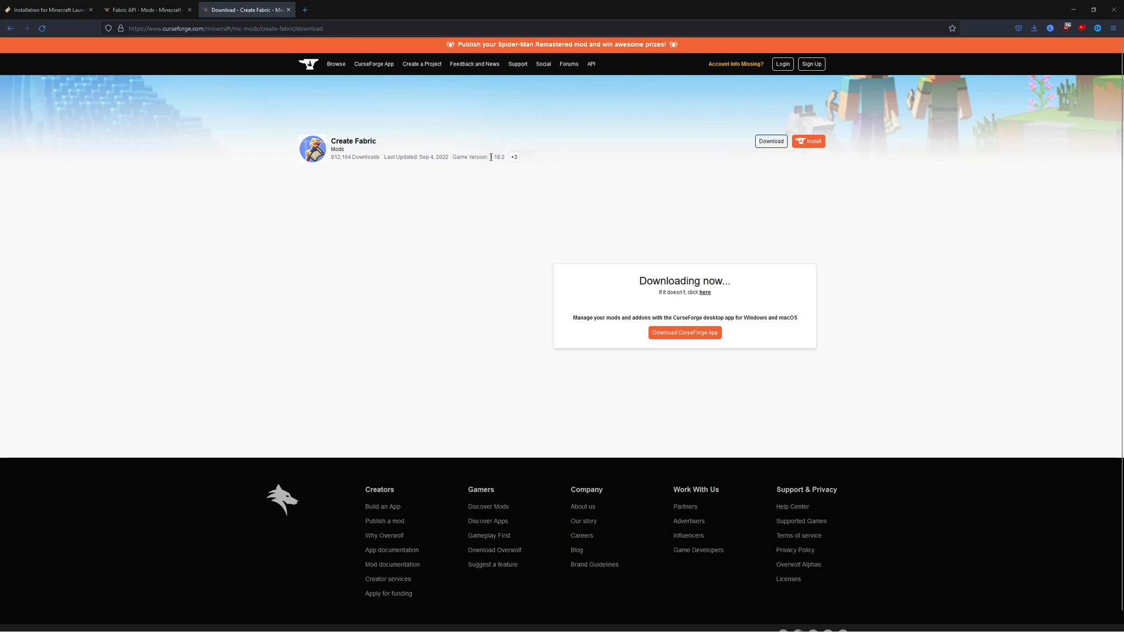
double_click(494, 157)
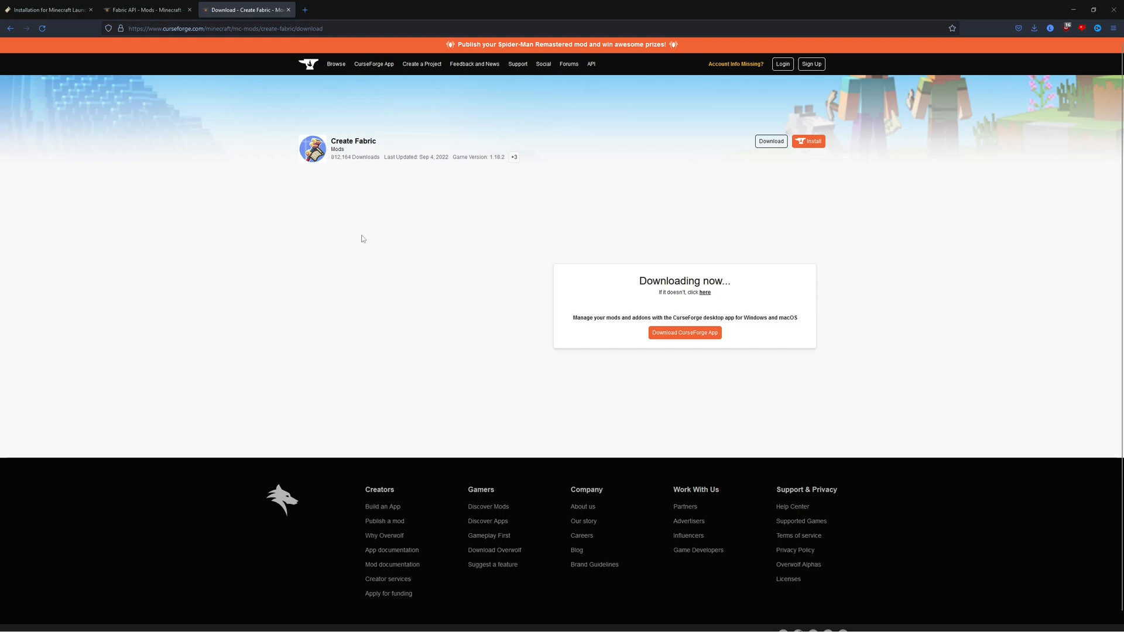
mouse_move(364, 242)
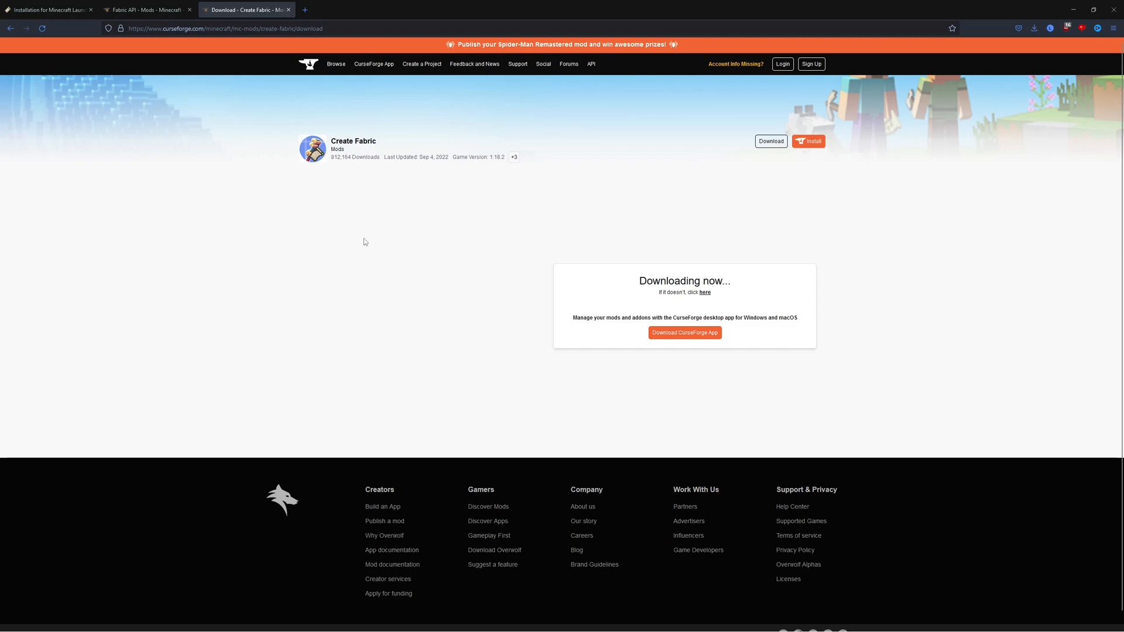
mouse_move(355, 227)
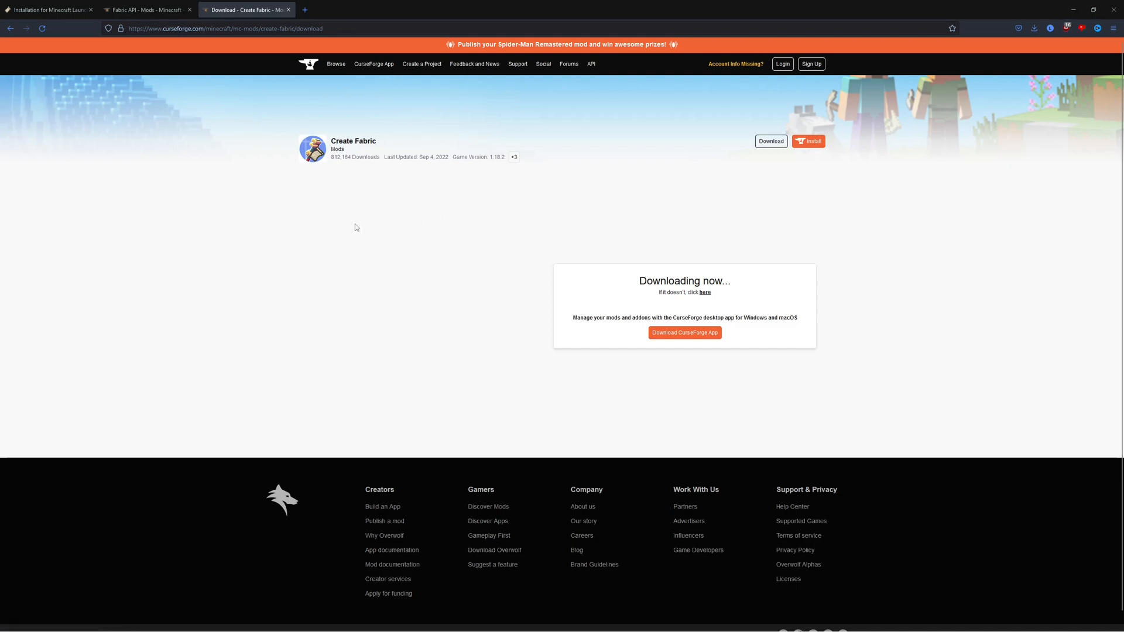
click(143, 10)
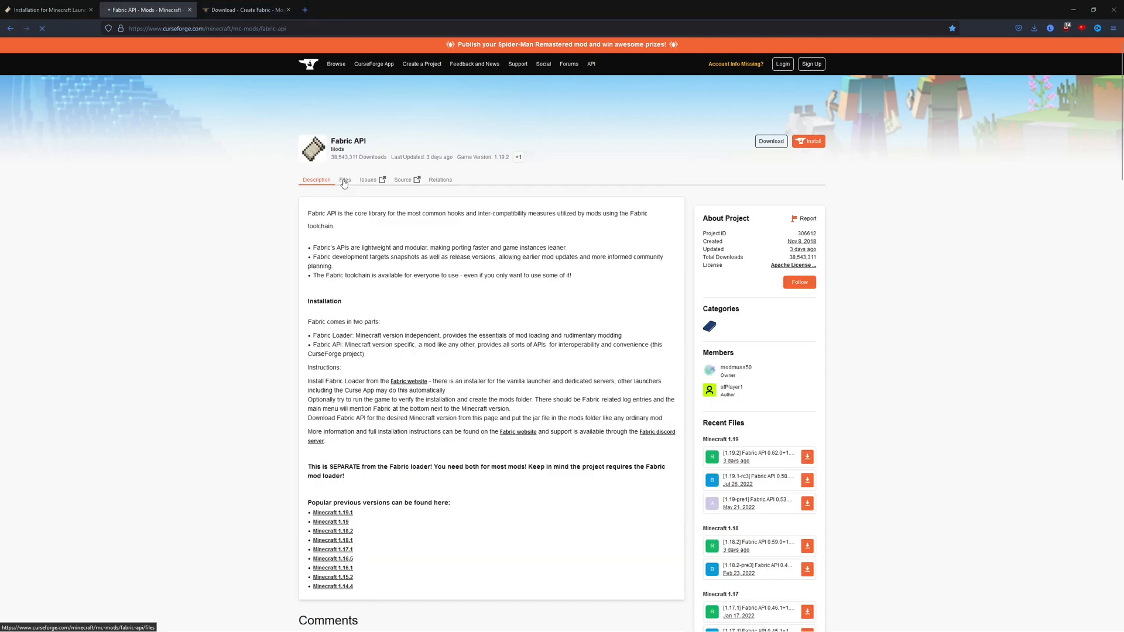
Step: Show the Fabric API Recent Files list to find the 1.18.2 release
click(345, 180)
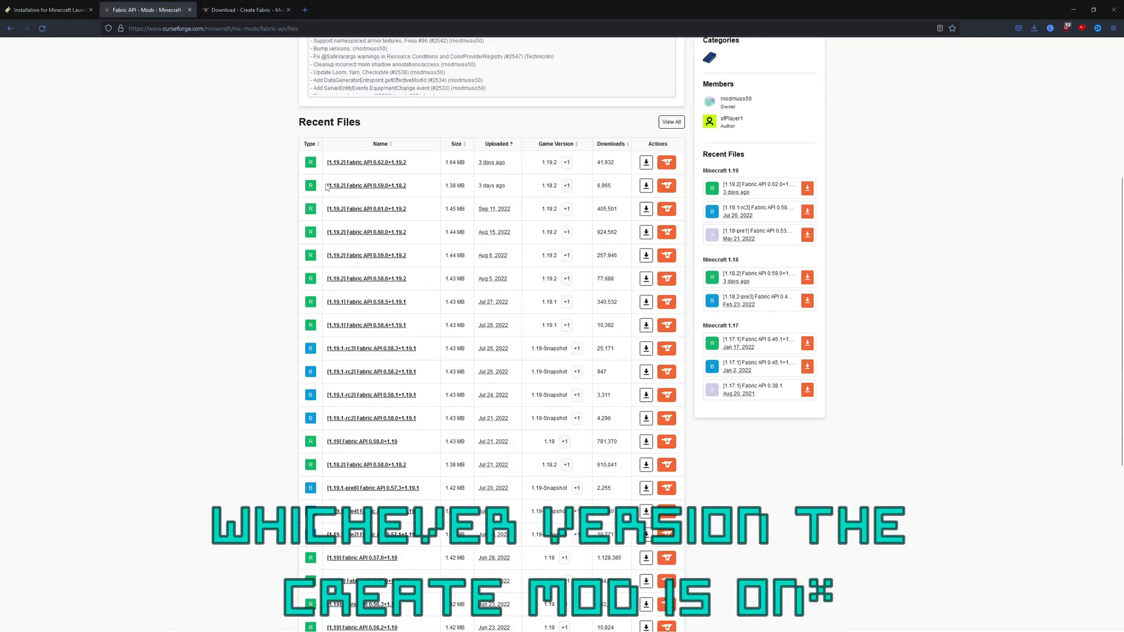
mouse_move(491, 185)
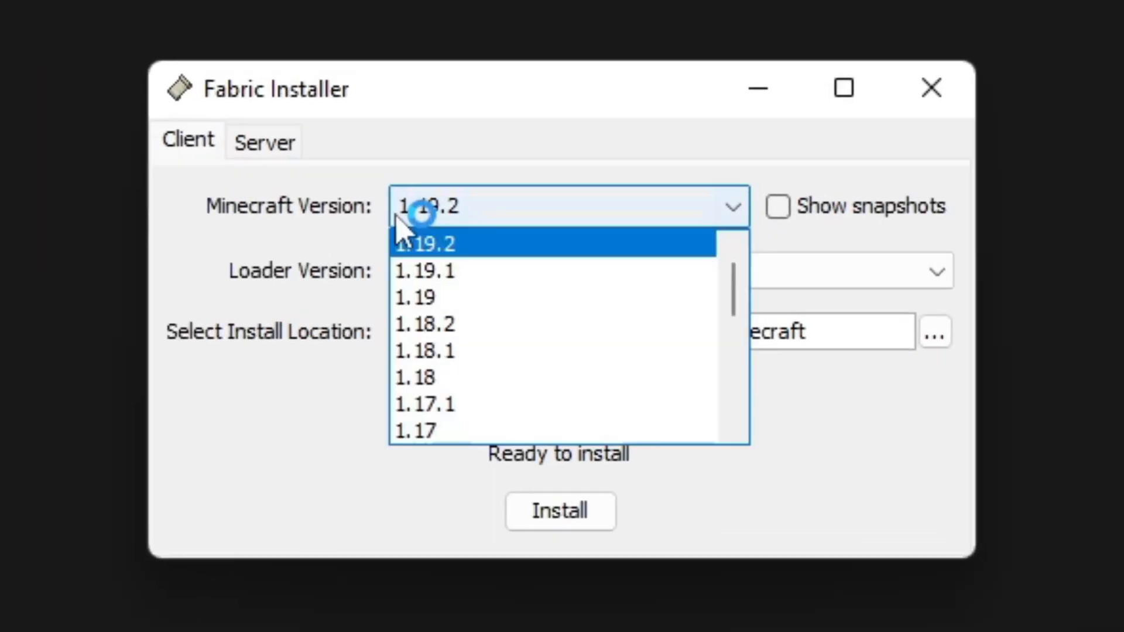
mouse_move(560, 270)
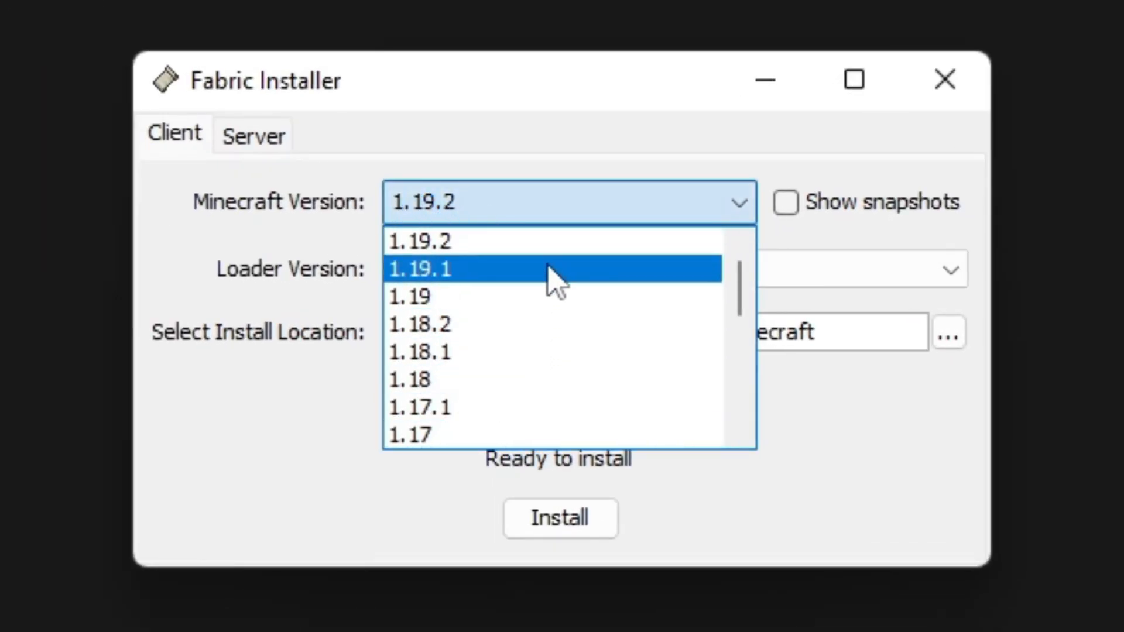
Step: Install Fabric Loader 0.14.9 for Minecraft 1.18.2 and dismiss the success message
click(420, 323)
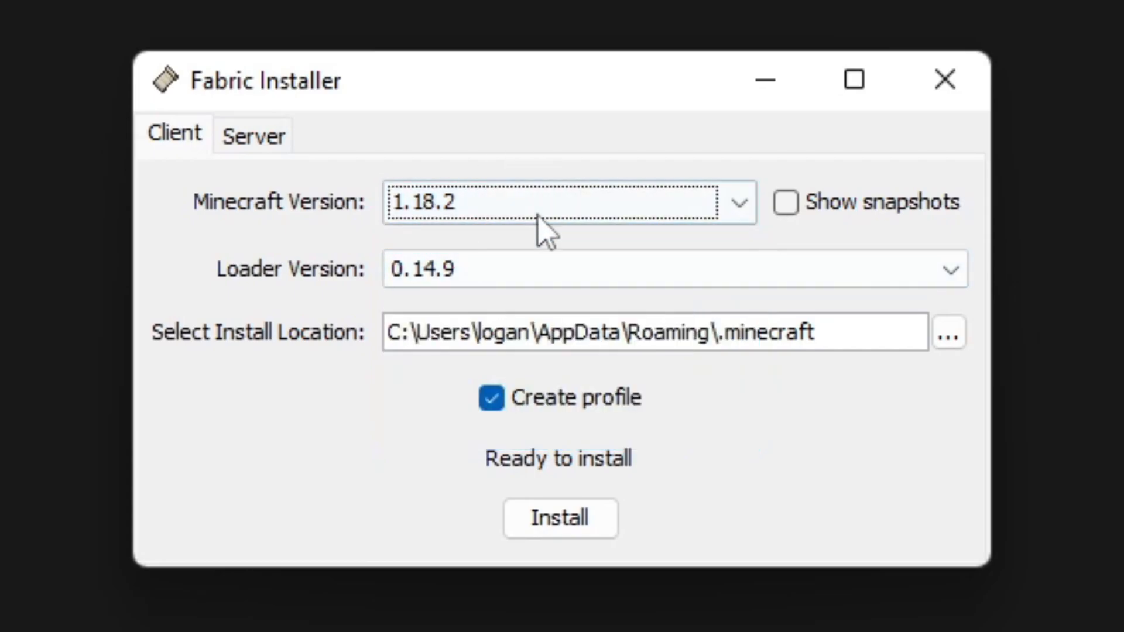
click(560, 518)
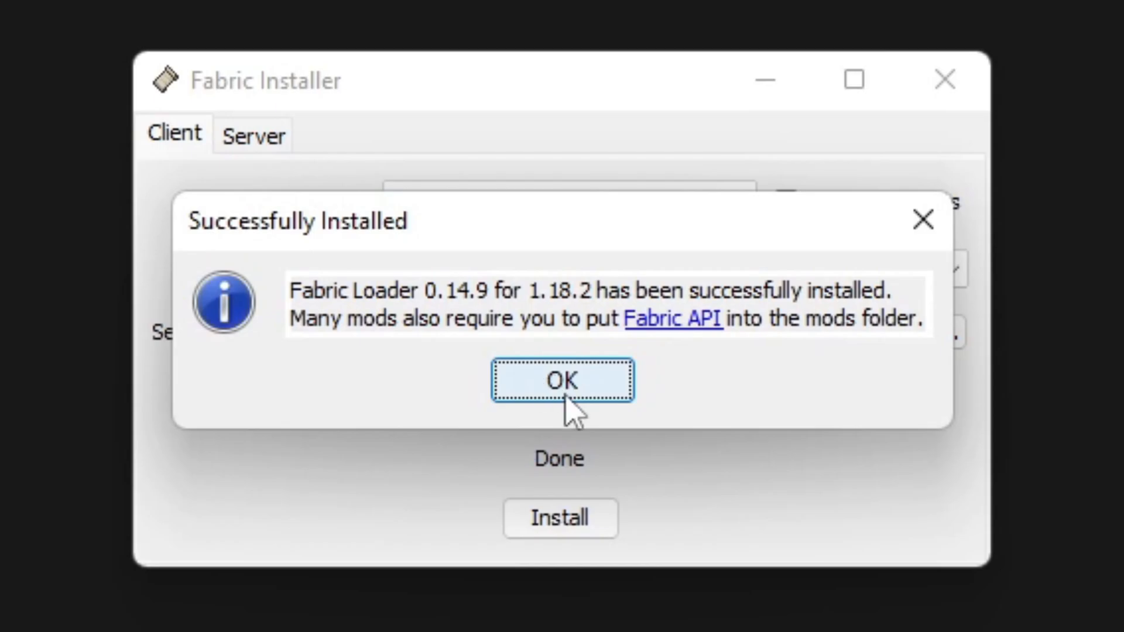
click(561, 379)
text(%)
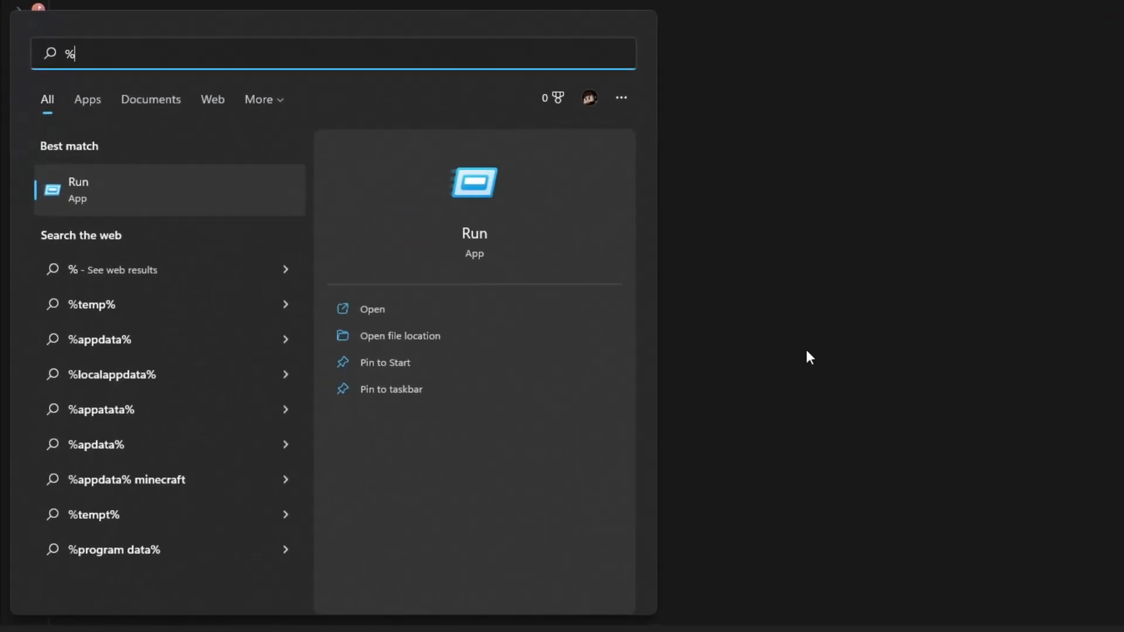
Step: Go to %appdata%\.minecraft and create a new folder there
text(appdata)
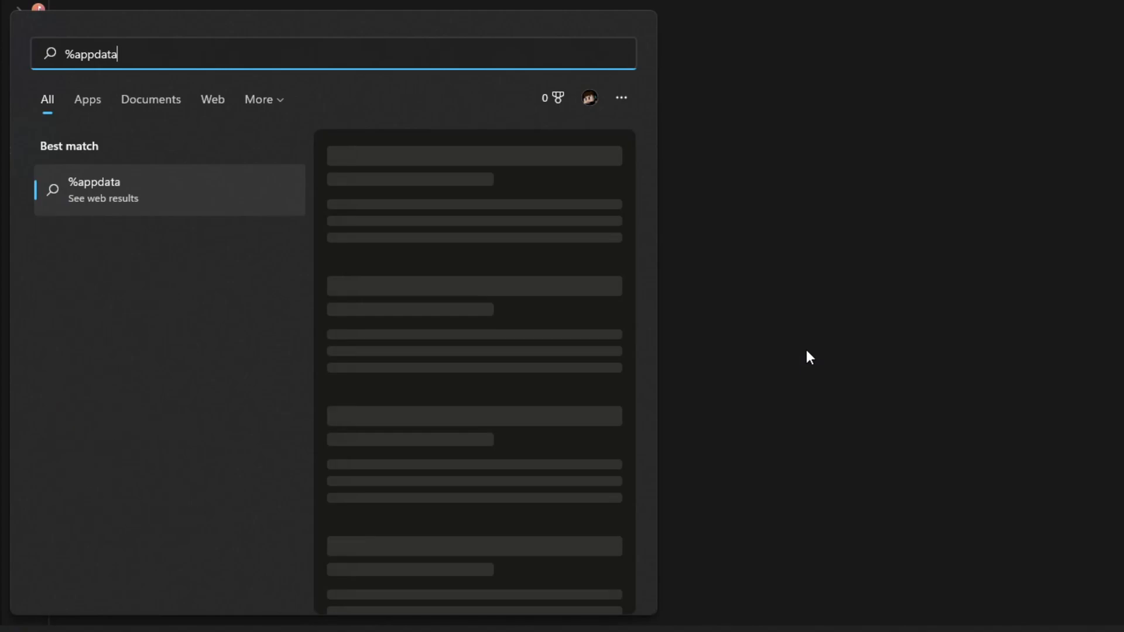
key(enter)
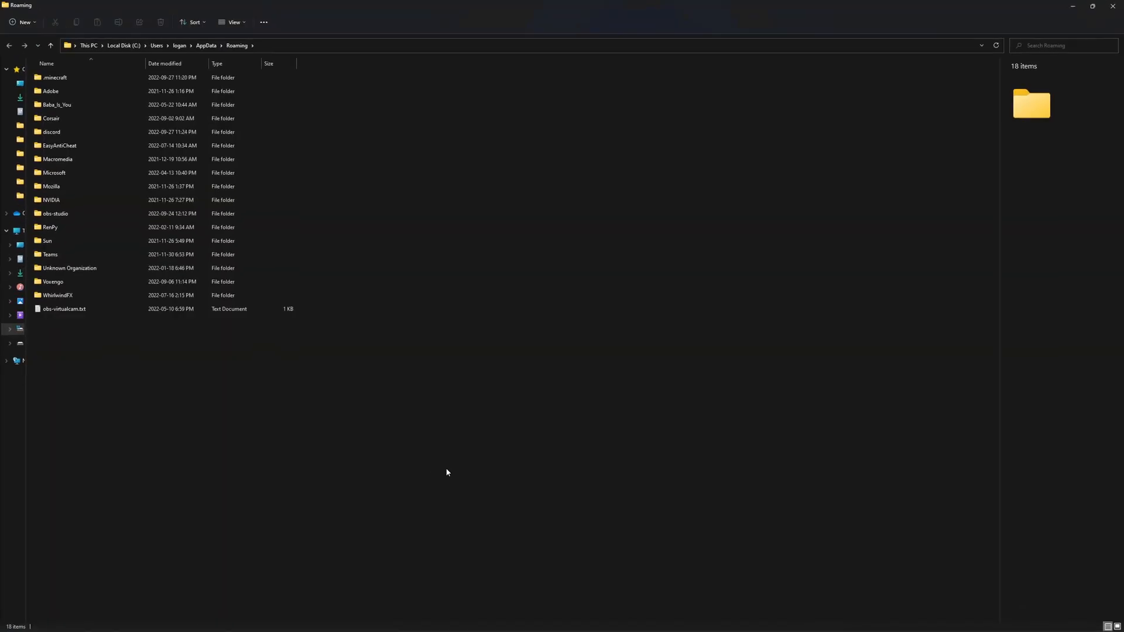
double_click(55, 77)
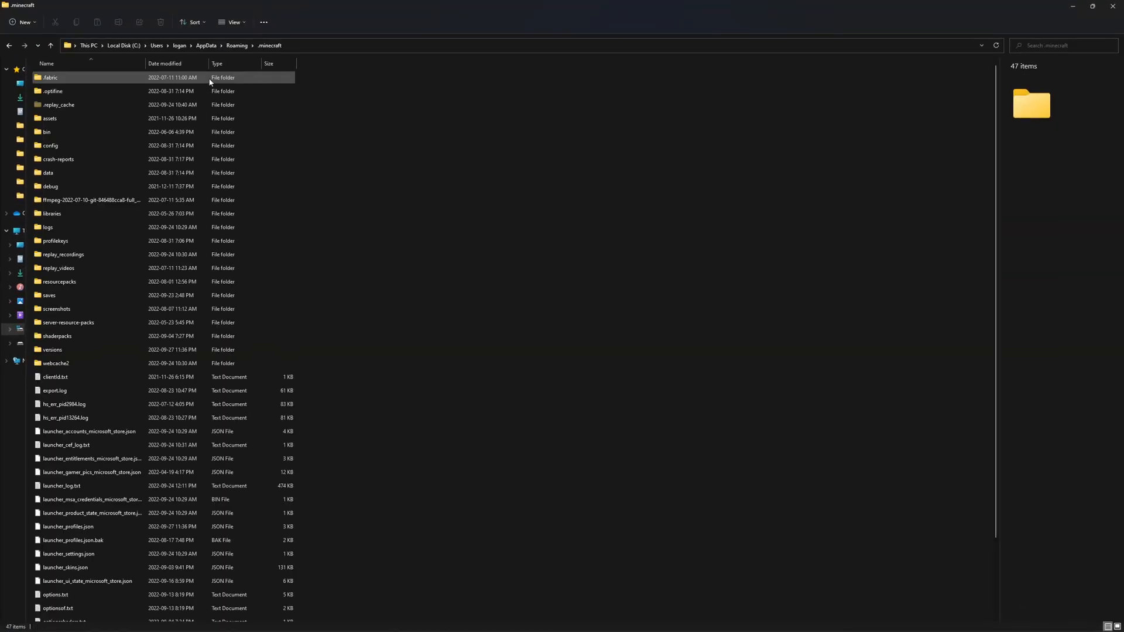
click(68, 322)
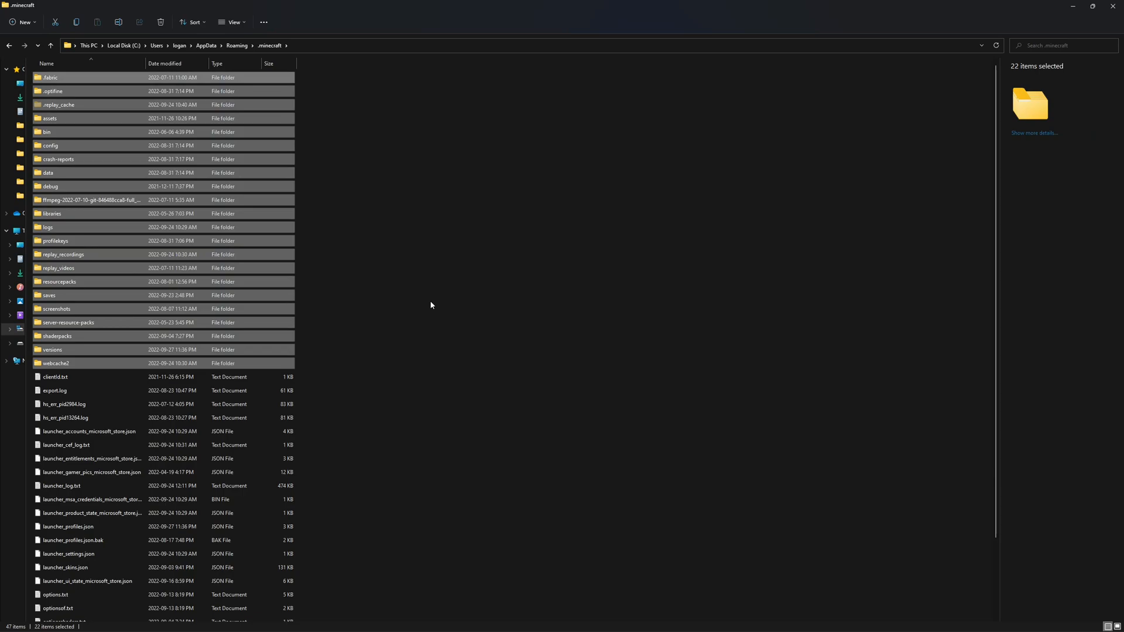
click(430, 287)
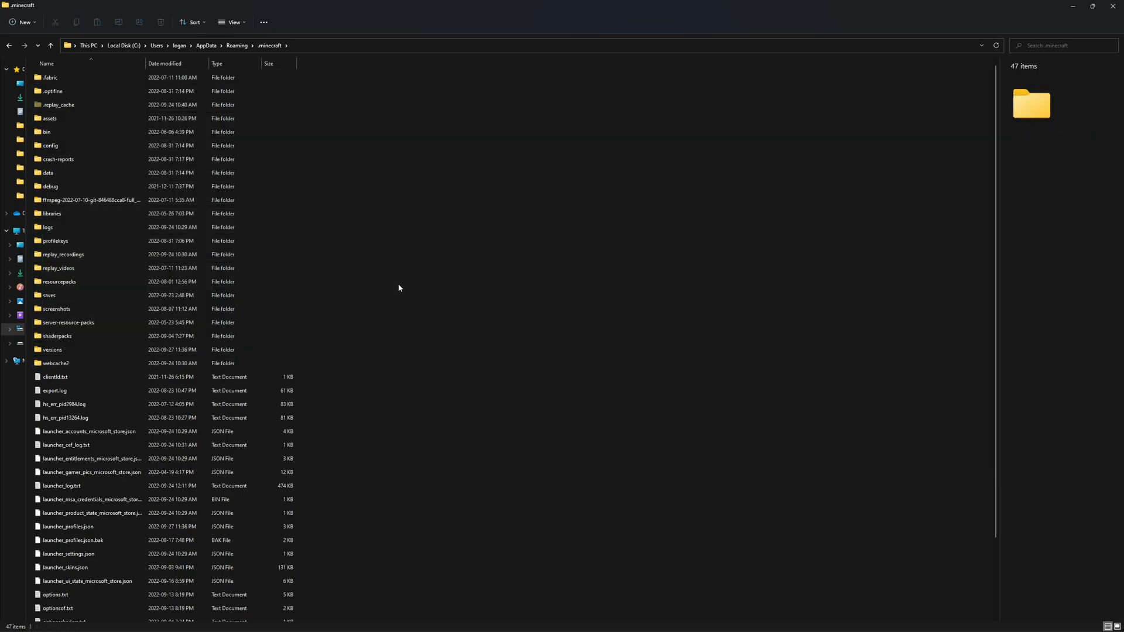
right_click(398, 288)
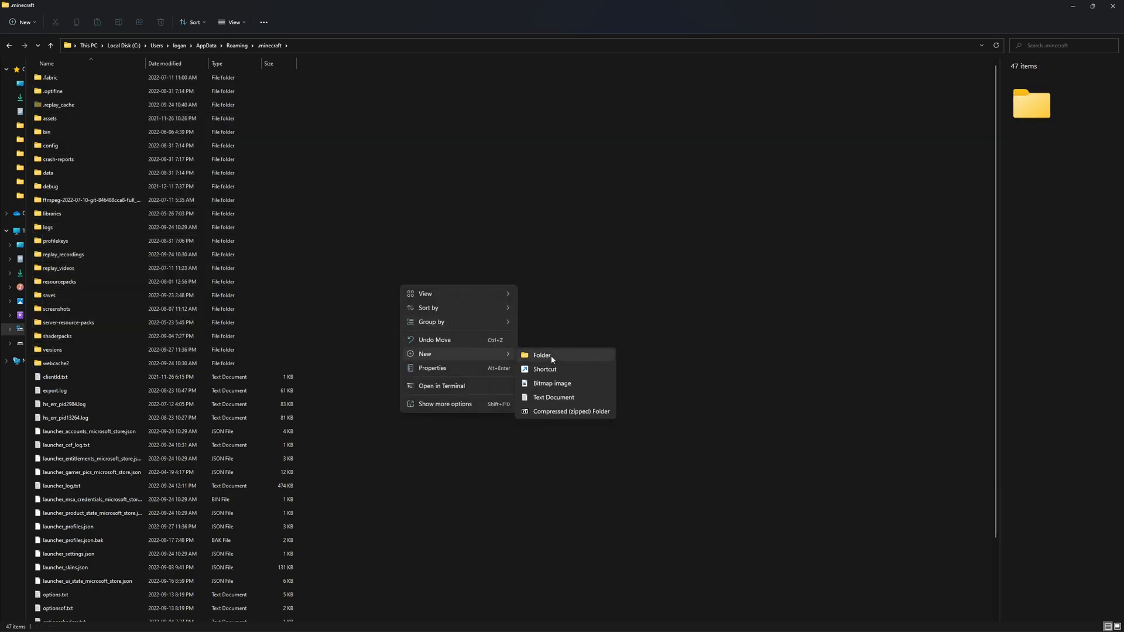
click(542, 355)
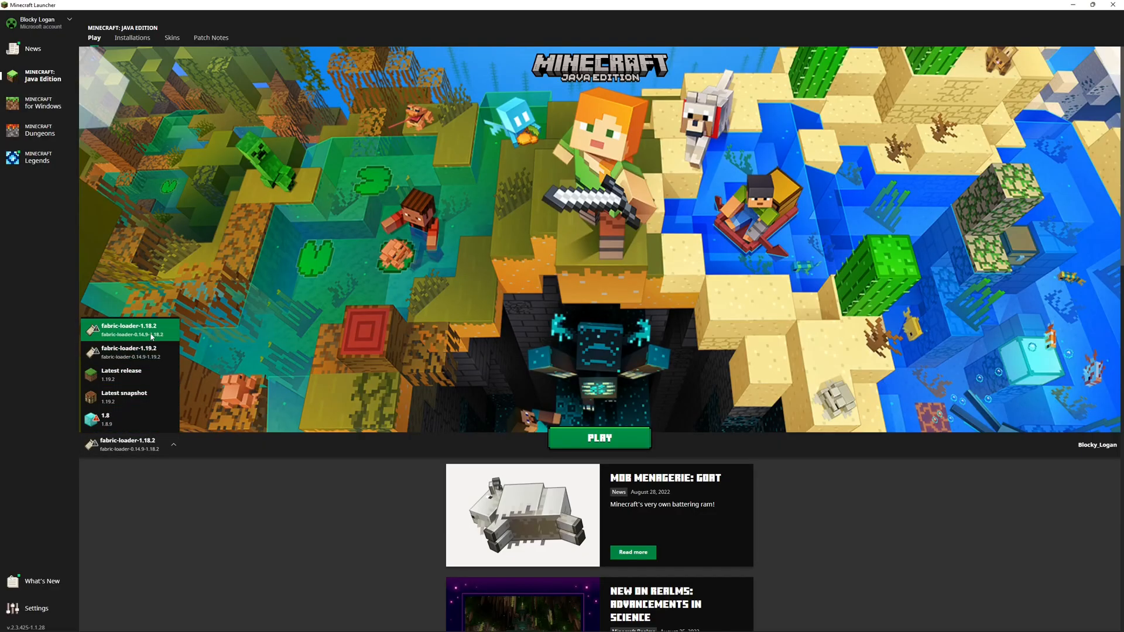
mouse_move(151, 337)
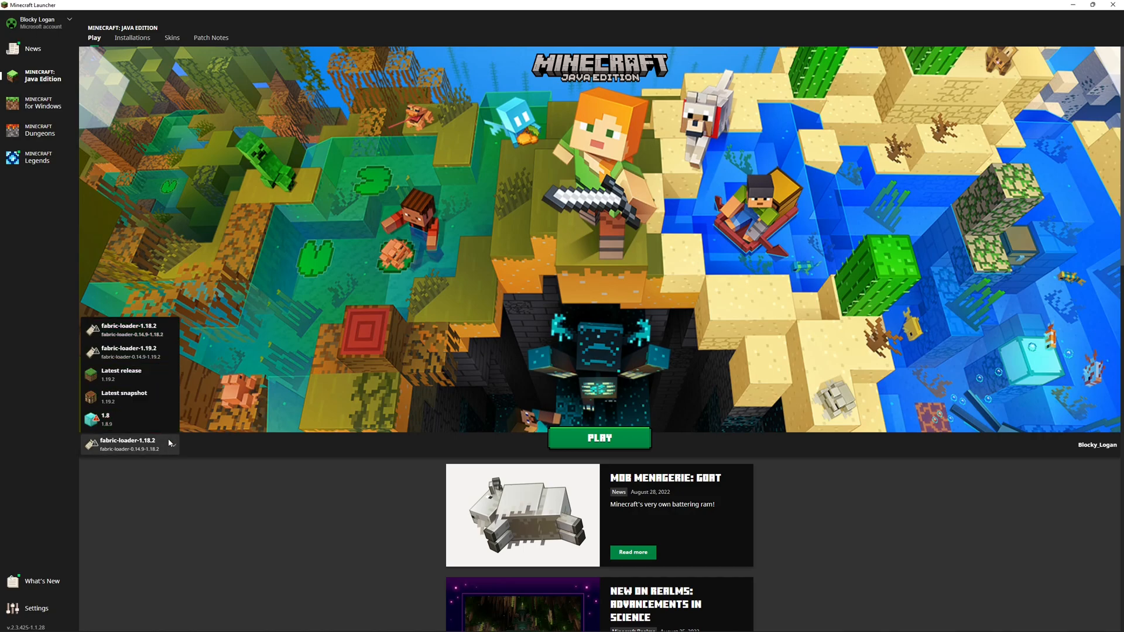
Step: Create a new installation using release fabric-loader-0.14.9-1.18.2
click(132, 37)
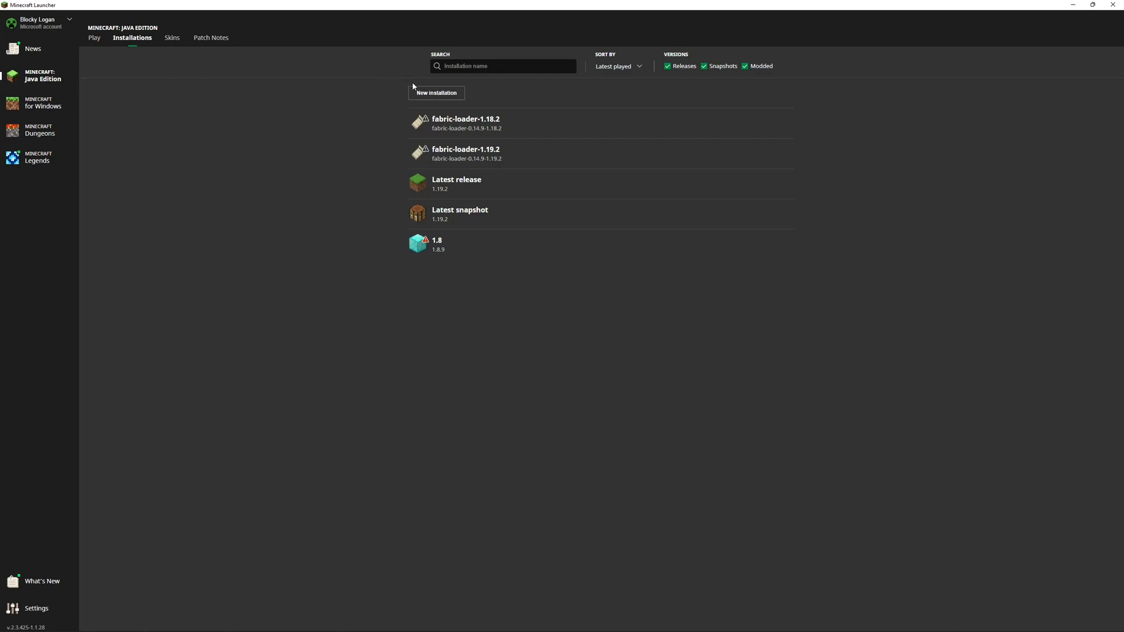
click(436, 92)
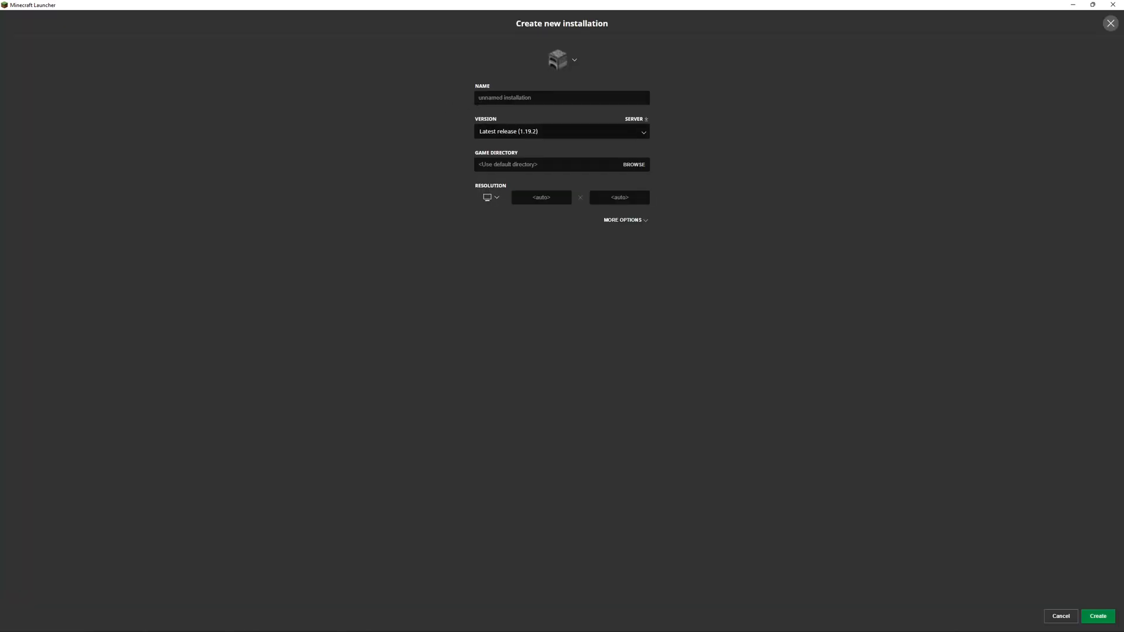
click(561, 131)
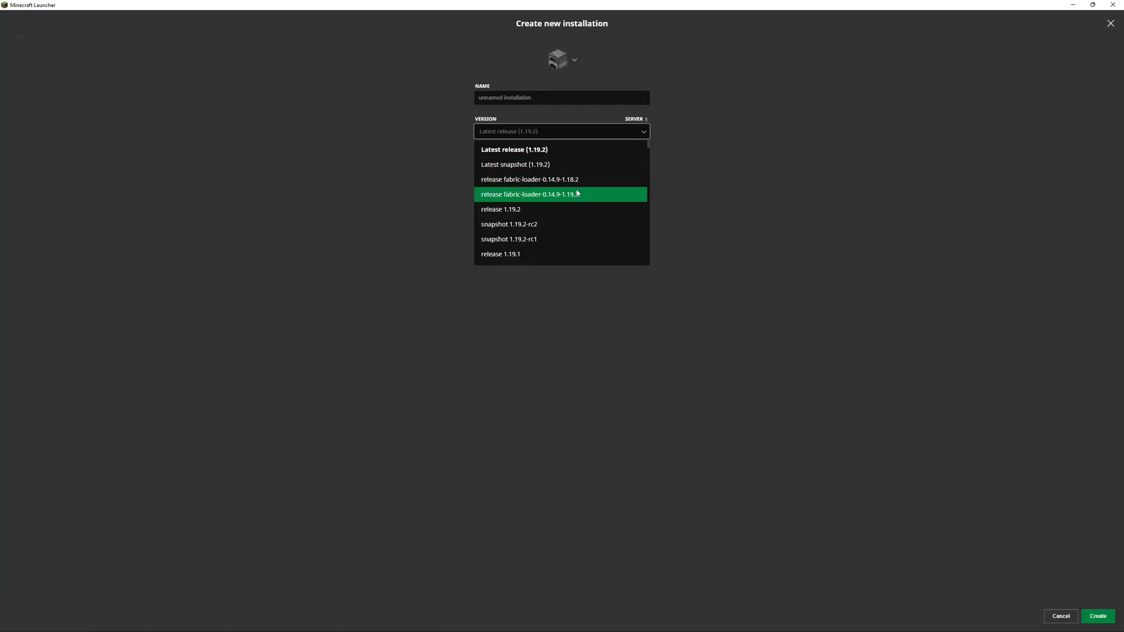
mouse_move(577, 195)
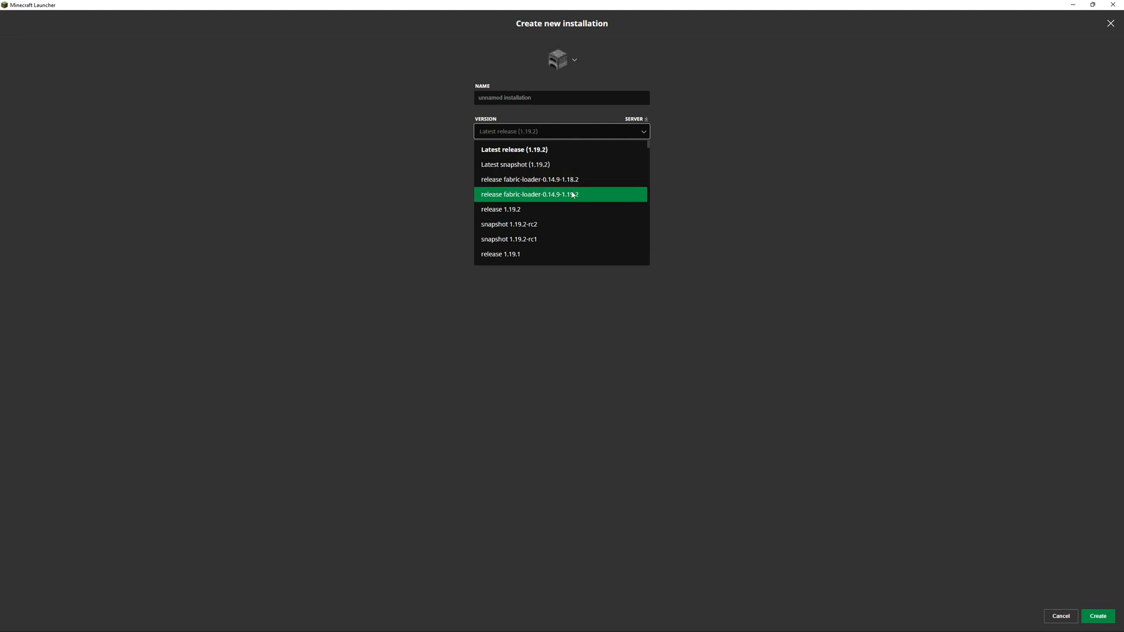
scroll(down, 3)
text(mod wow!)
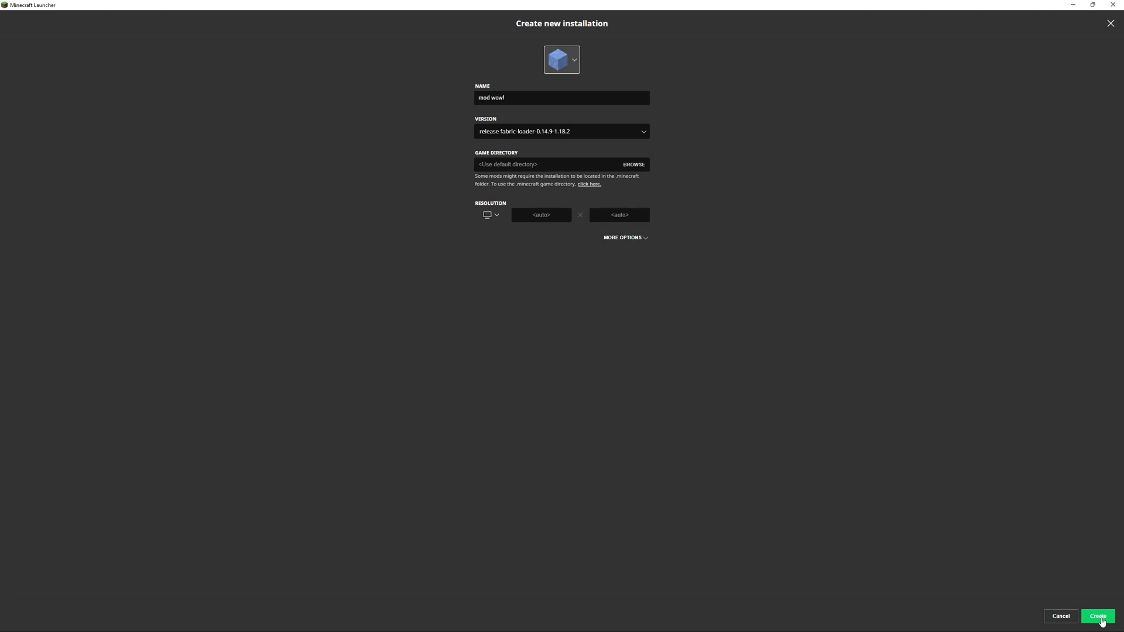
click(1098, 616)
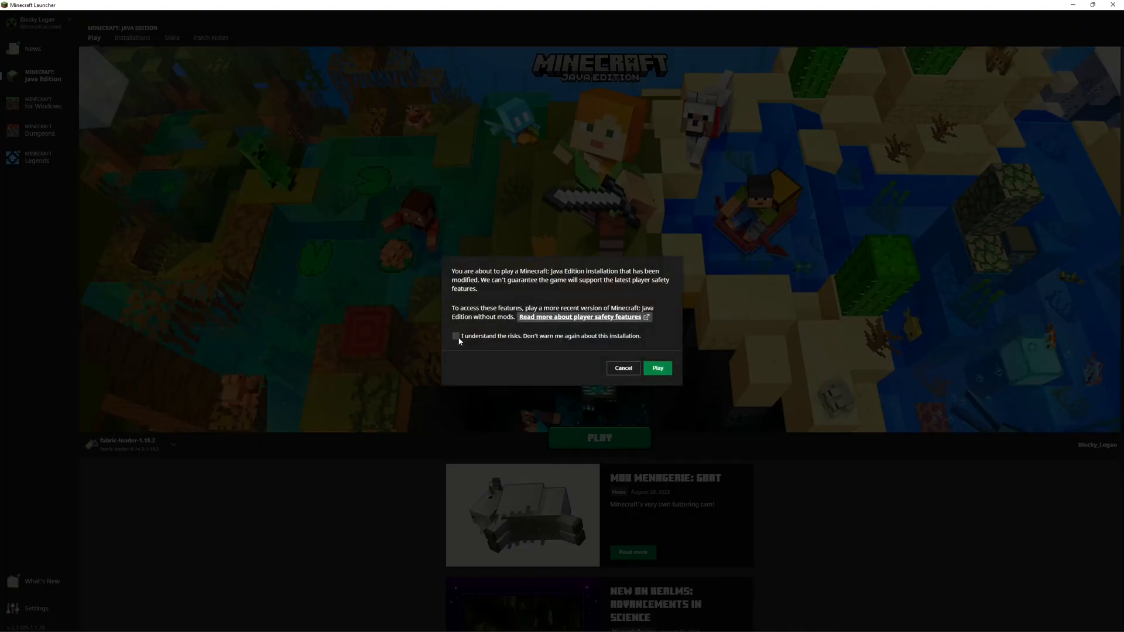
Step: Launch the Fabric installation, accepting the modded-game risk warning
click(455, 336)
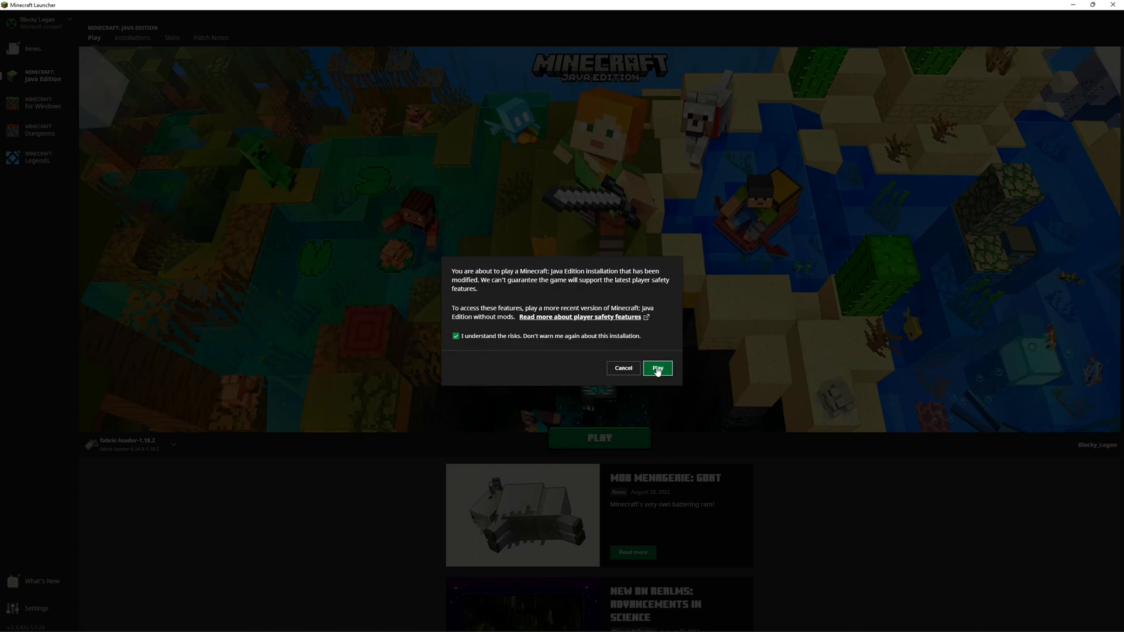
click(657, 368)
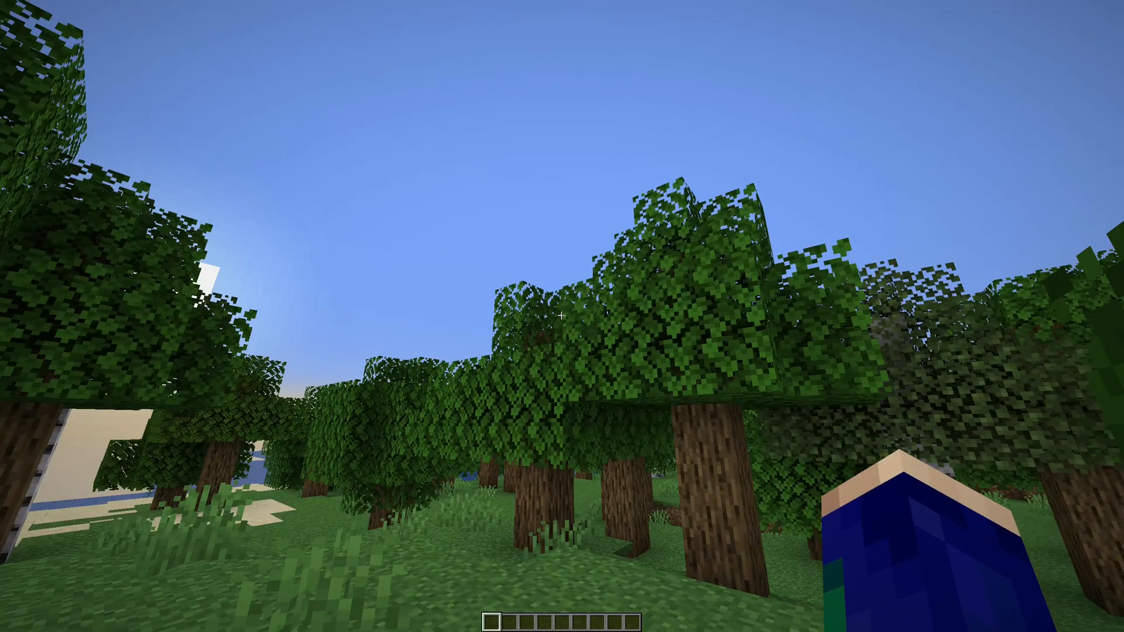
Step: Take a Create block from the creative inventory and show the F3 debug overlay confirming Fabric 0.14.9 on 1.18.2
key(e)
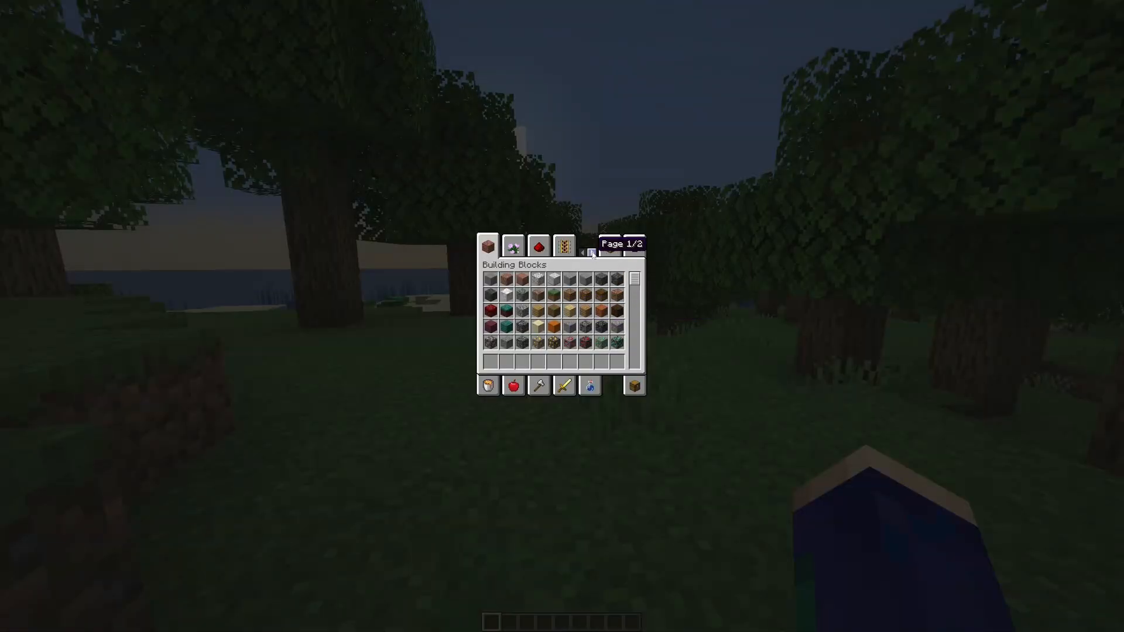
click(513, 246)
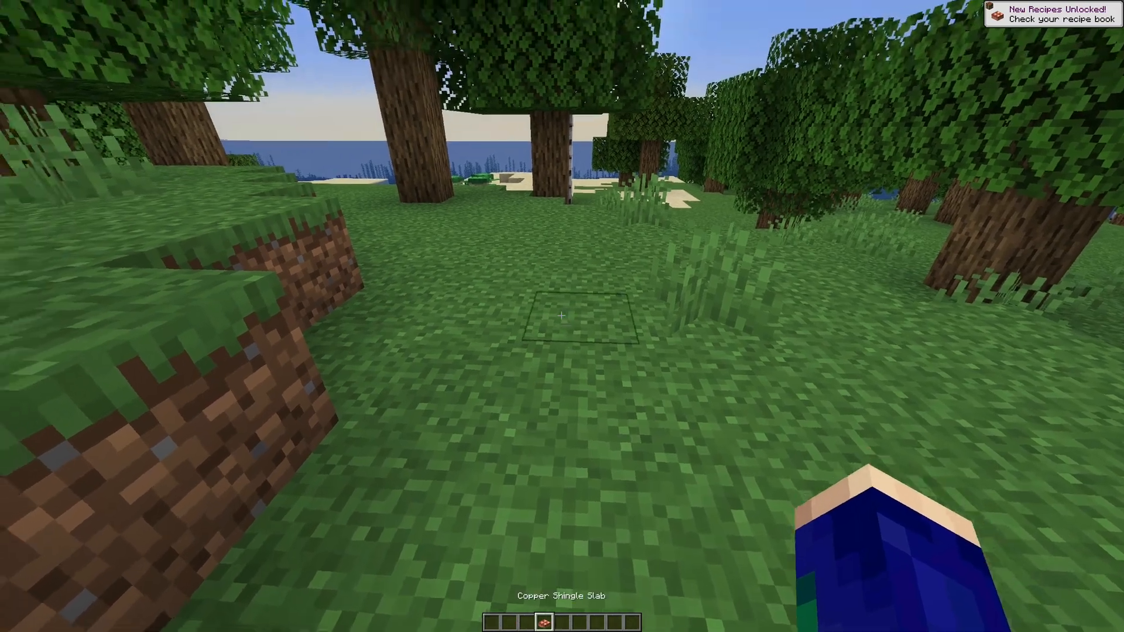
key(f3)
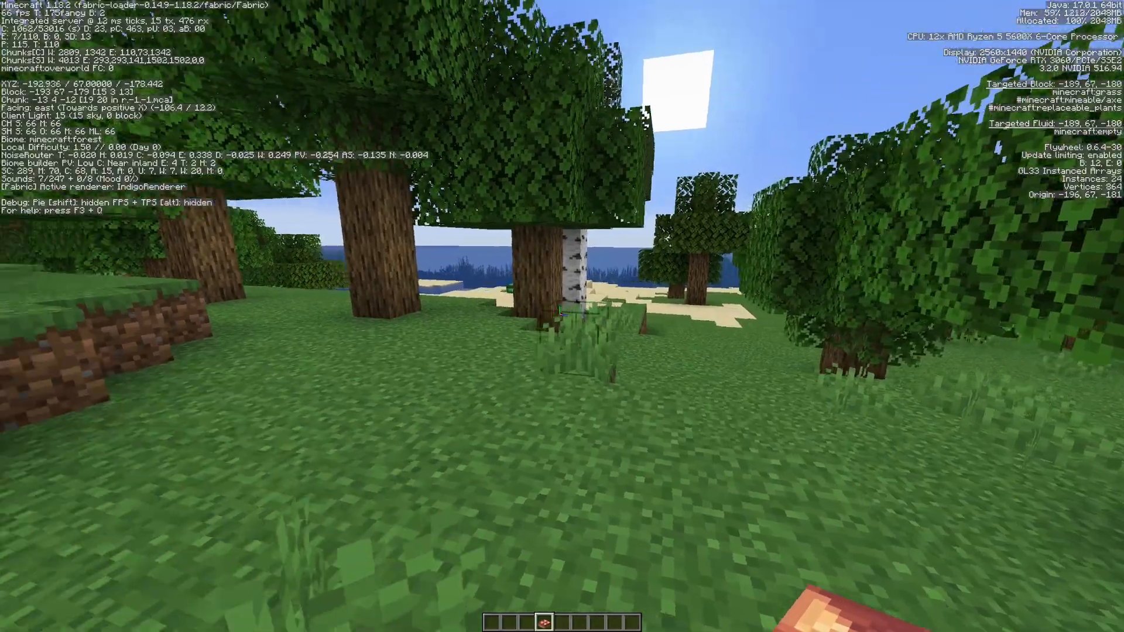
mouse_move(562, 317)
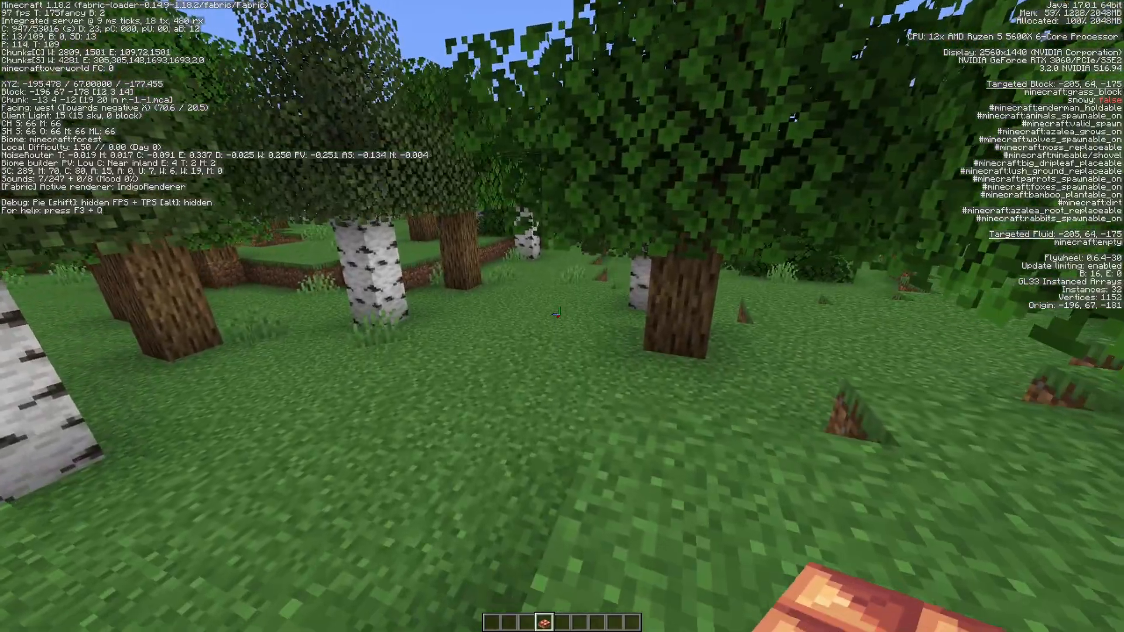
mouse_move(563, 316)
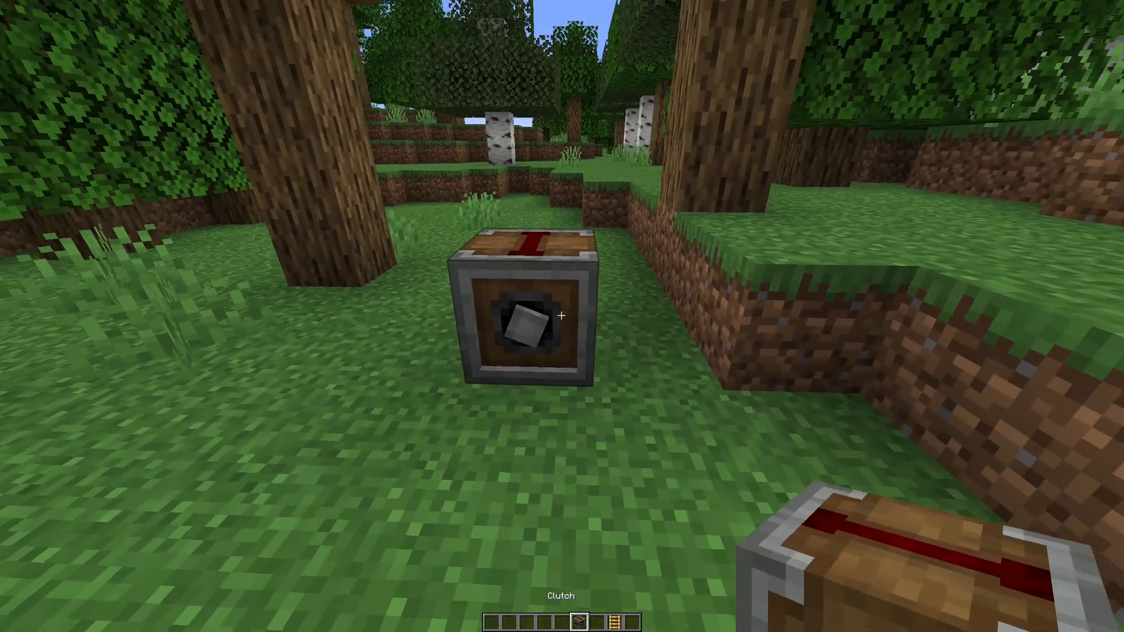
Step: Rename the Unnamed Train at the station, typing 'thee thee the the'
key(e)
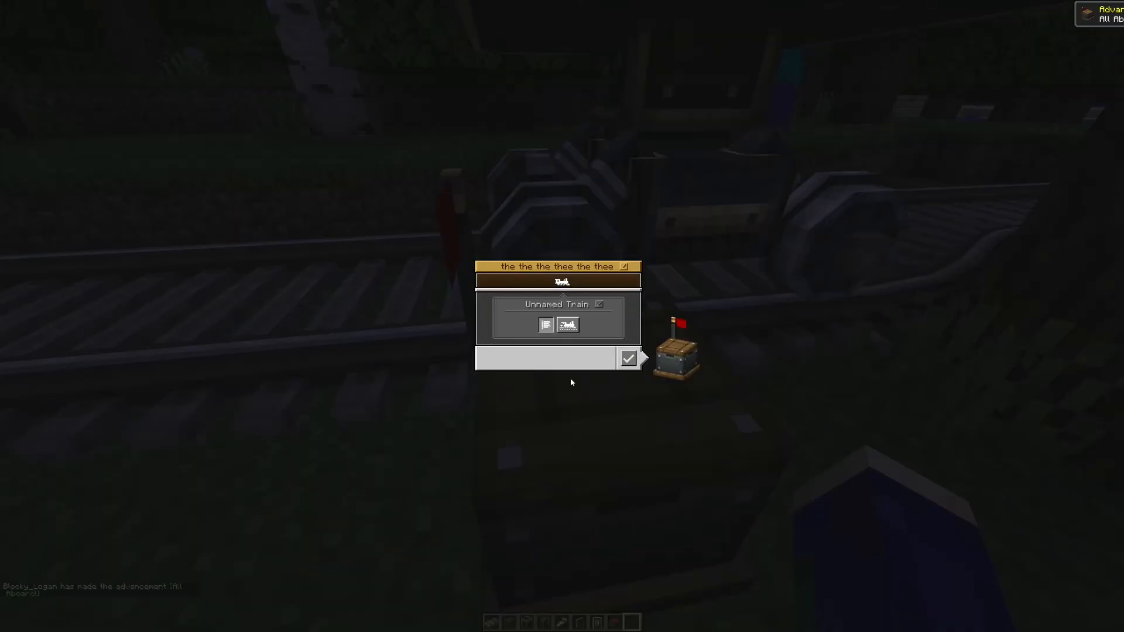
click(557, 305)
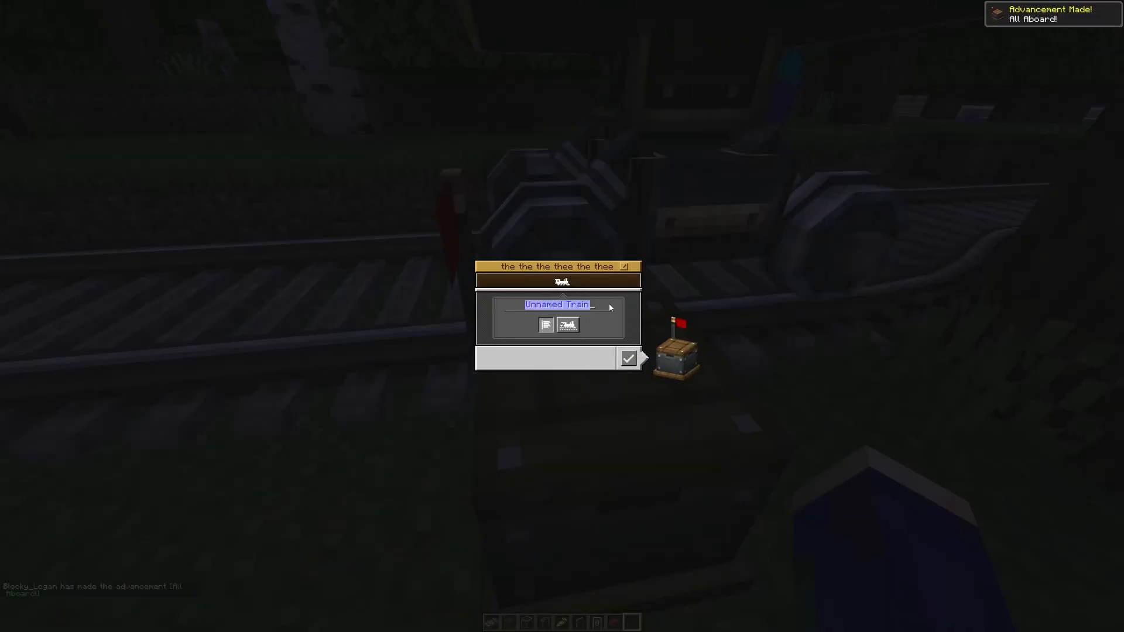
text(thee thee the the)
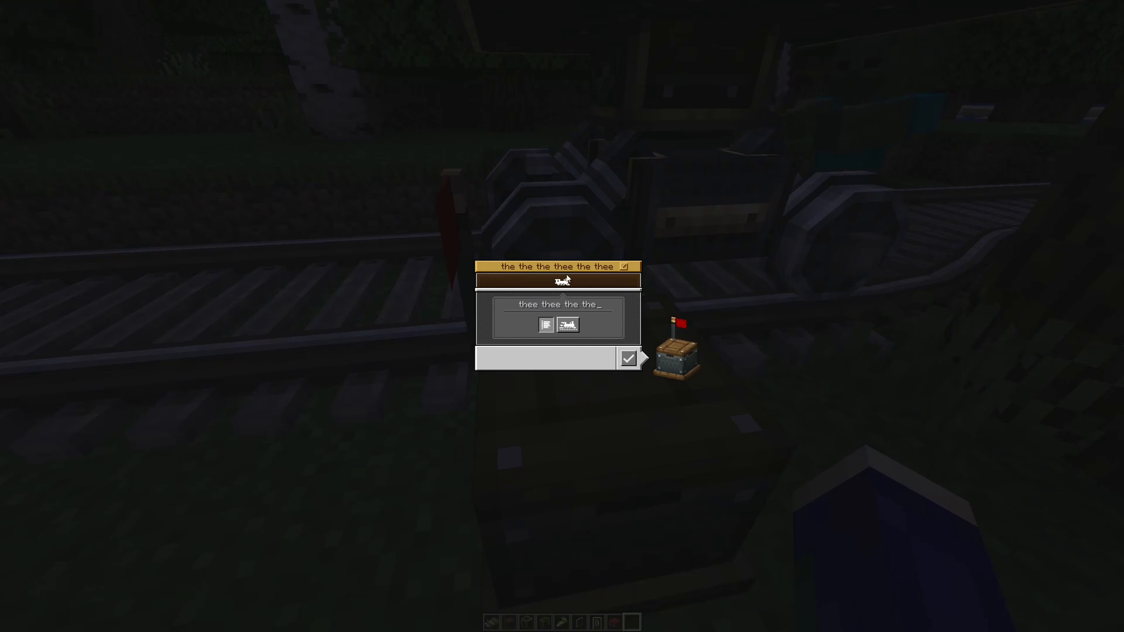